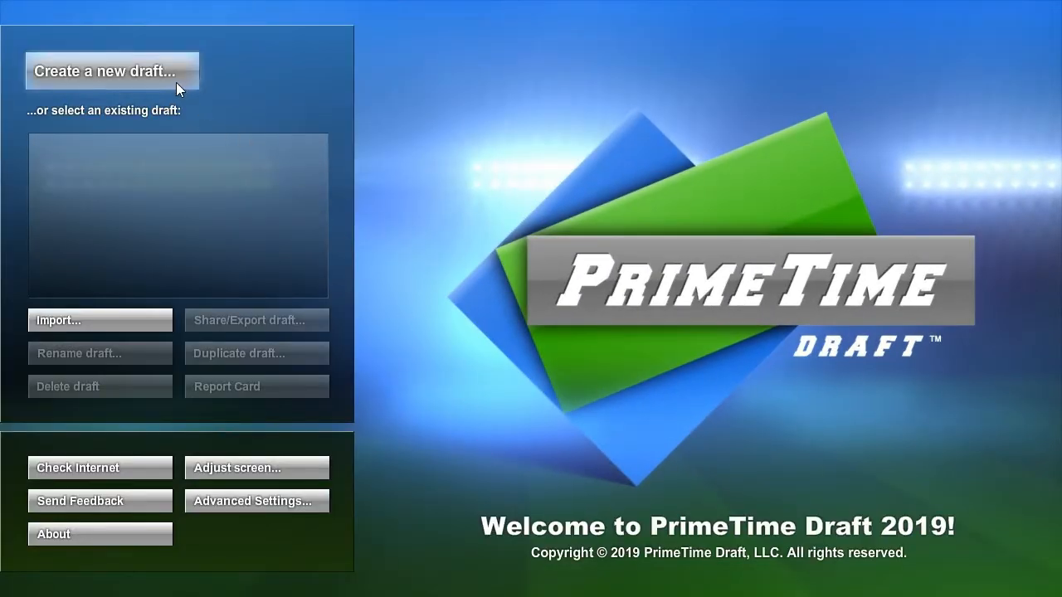
Create a new football draft named 'Keeper League' with the Football player list.
click(111, 71)
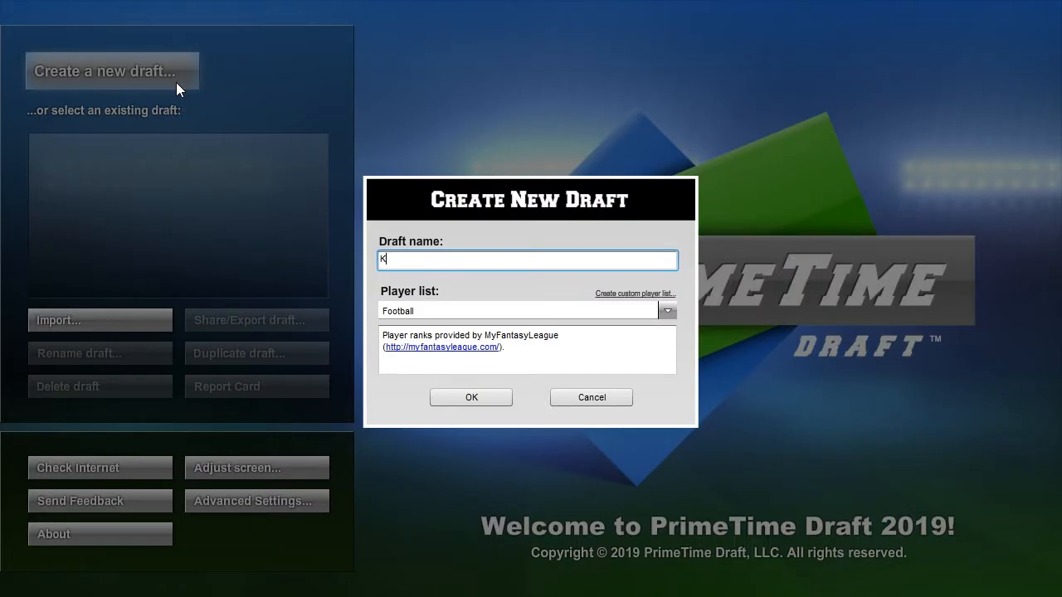
text(eeper League)
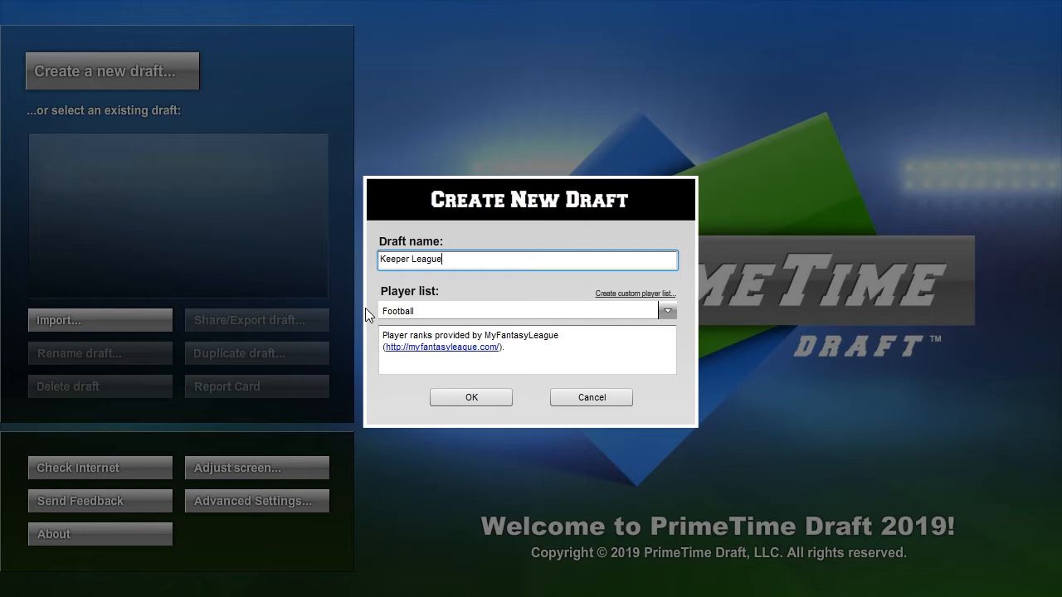
click(471, 397)
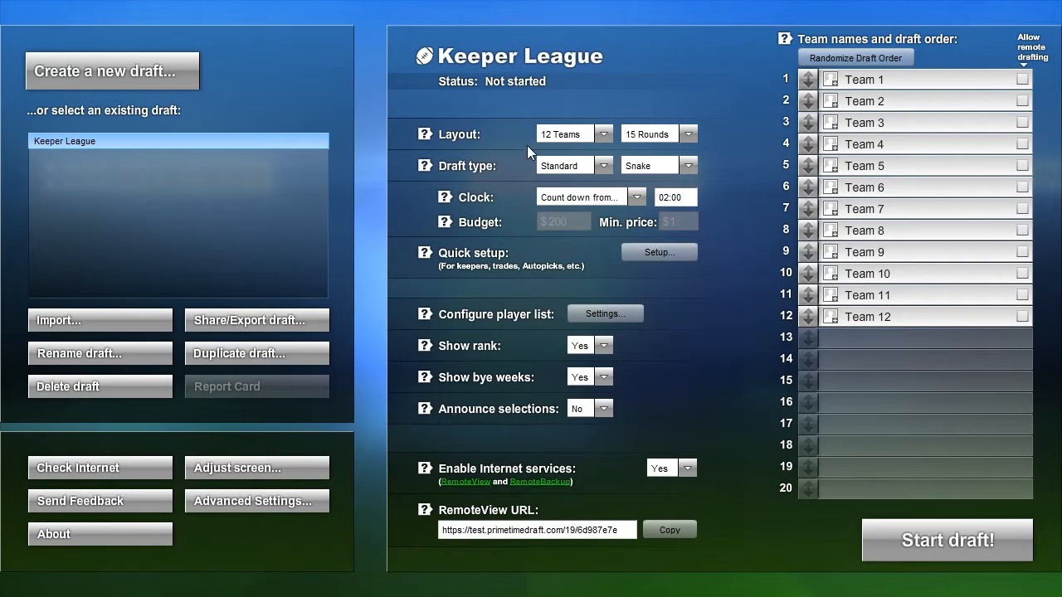
mouse_move(621, 153)
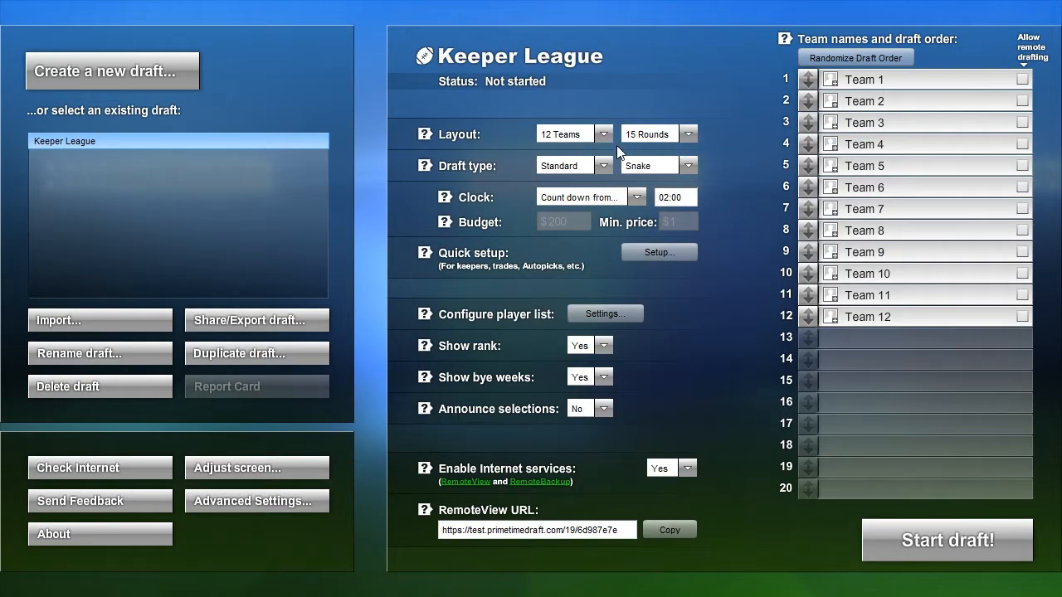
mouse_move(464, 230)
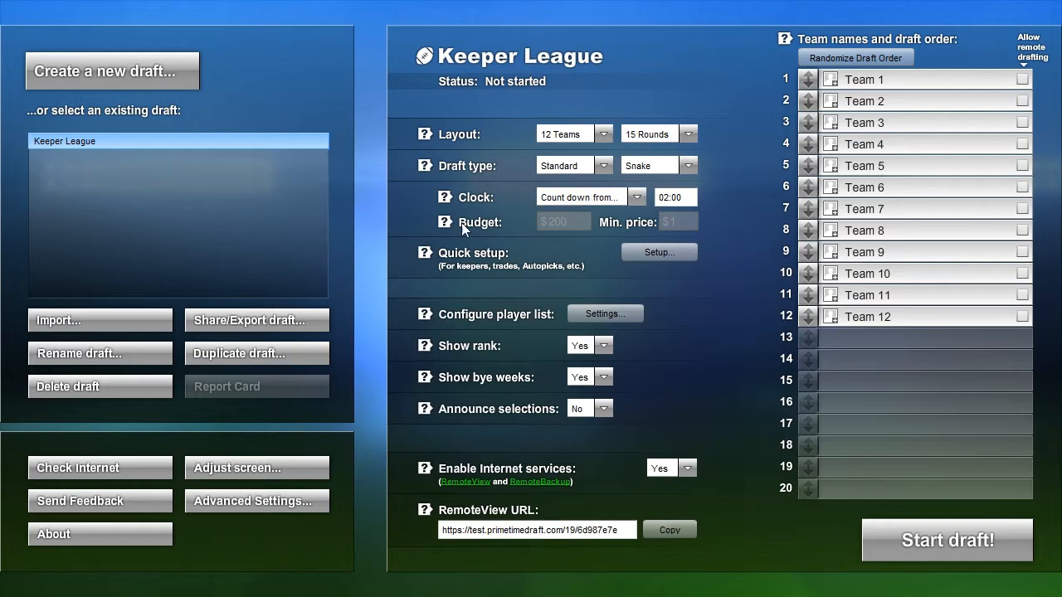
Open the Quick Setup draft board and dismiss the Quick Setup Help tips.
click(659, 251)
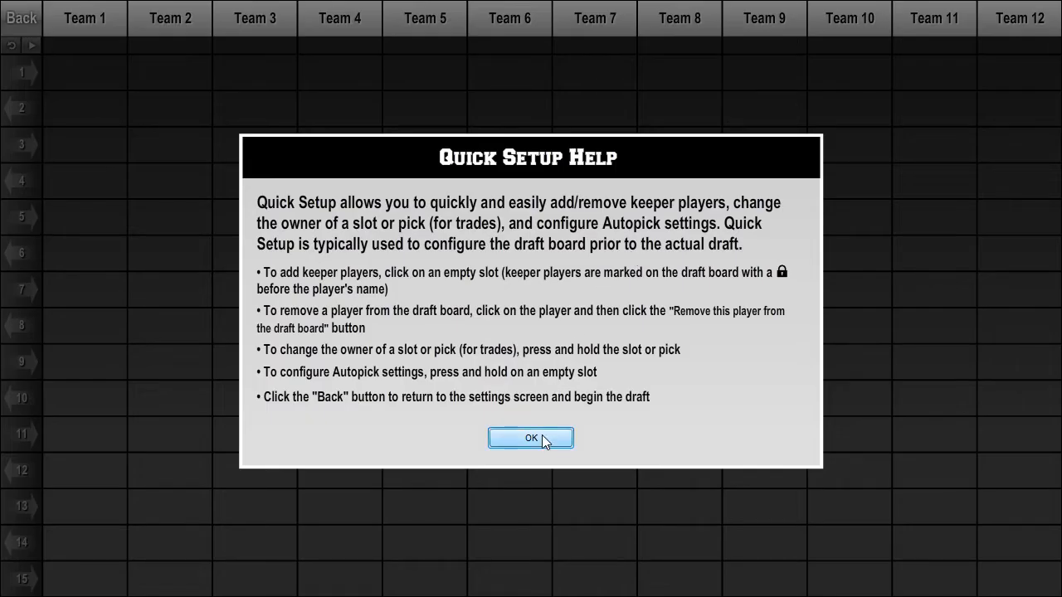
click(530, 438)
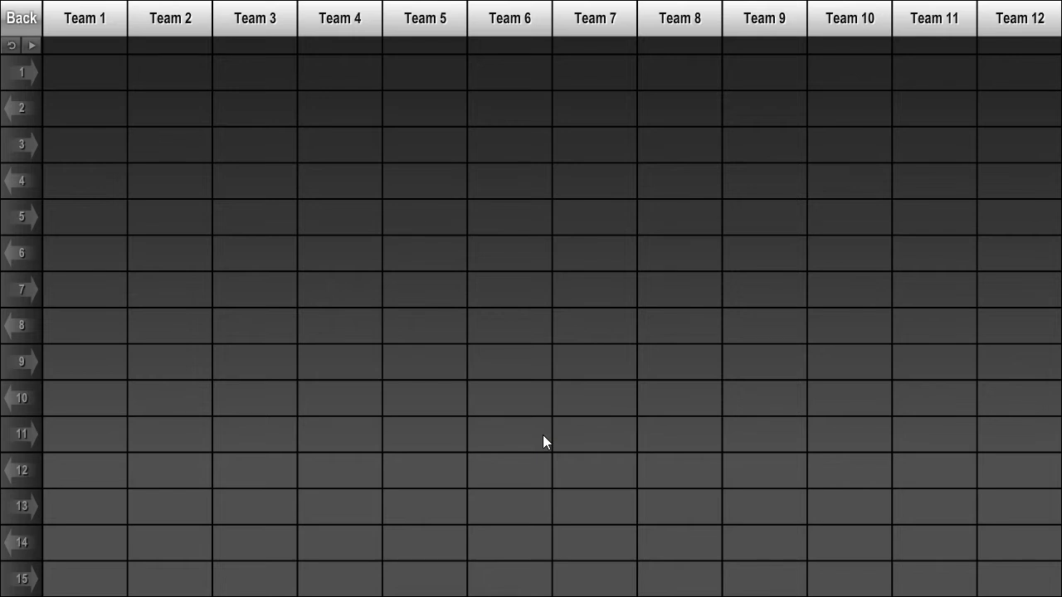
mouse_move(93, 579)
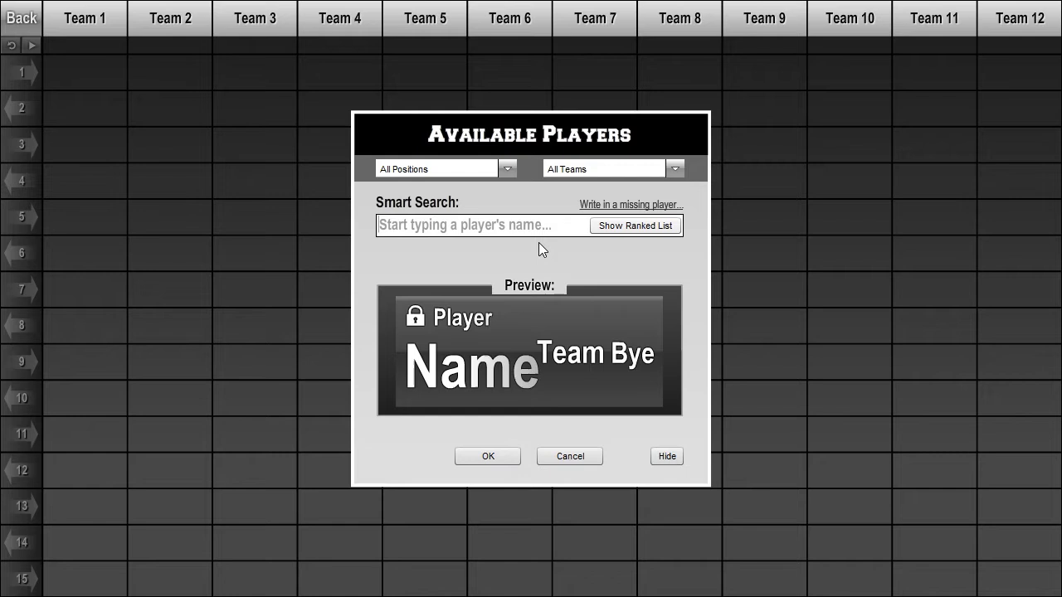
Lock round-15 keepers from the ranked list: Saquon Barkley, Christian McCaffrey, Ezekiel Elliott, and others.
click(635, 224)
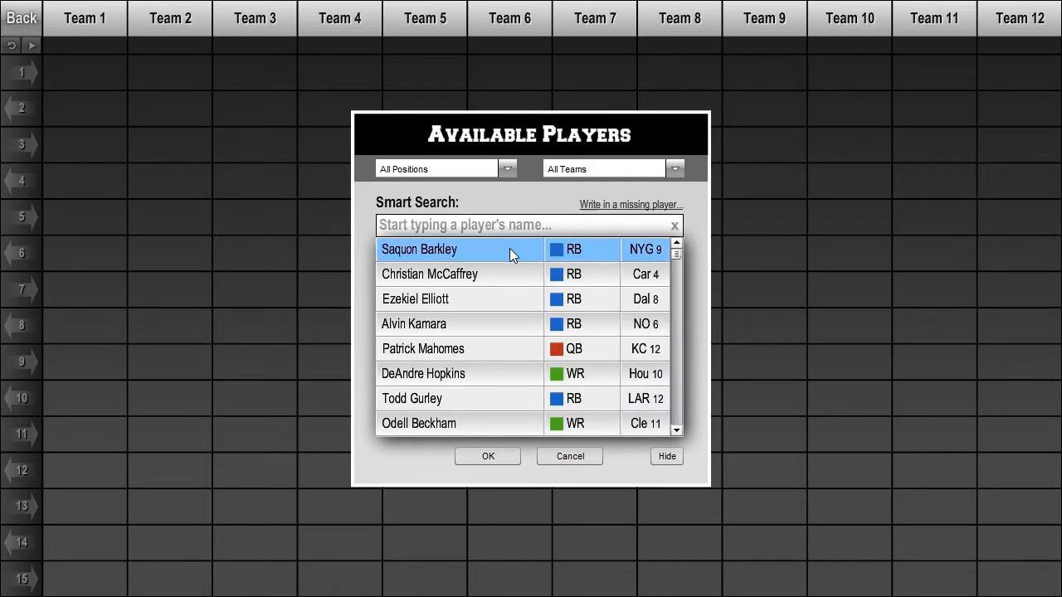
click(487, 456)
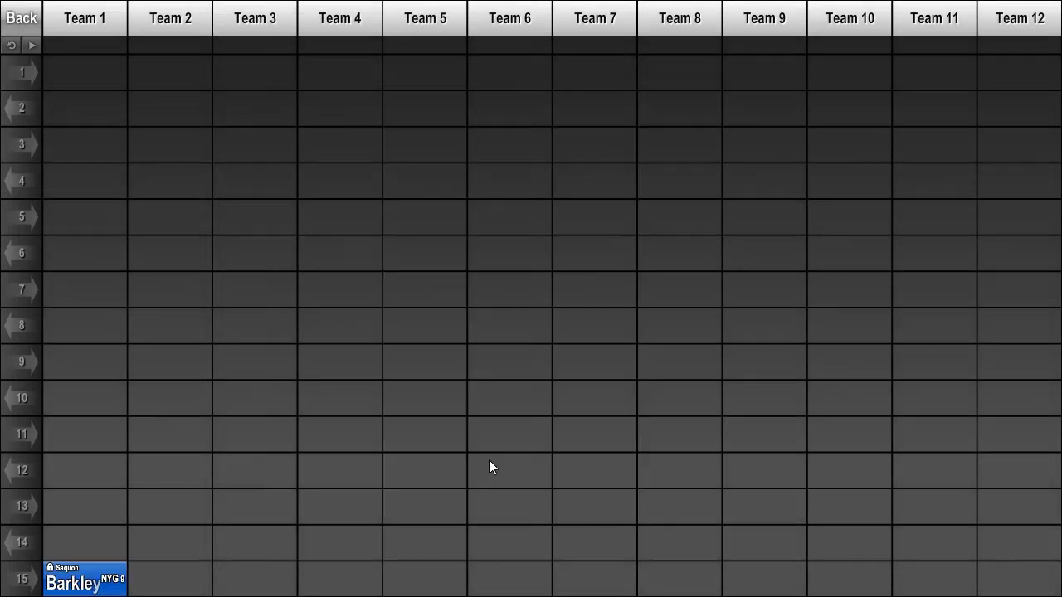
mouse_move(204, 578)
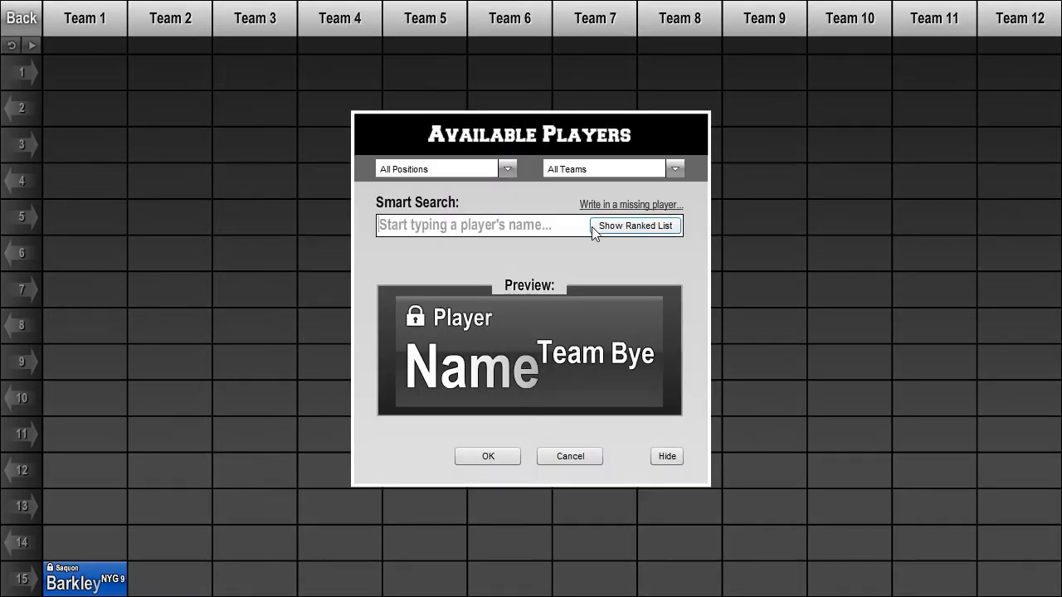
click(635, 225)
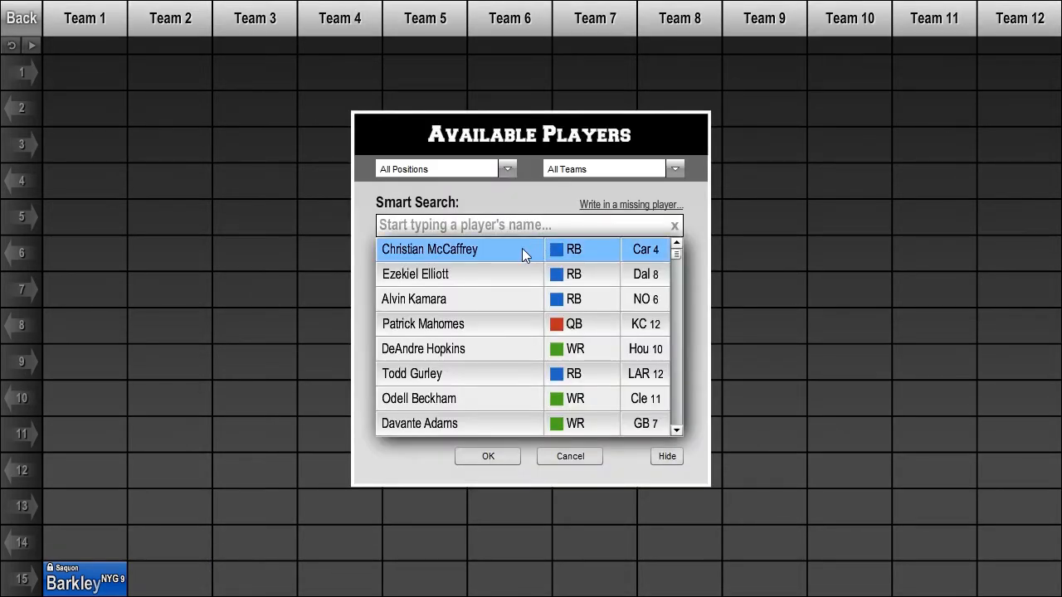
click(488, 456)
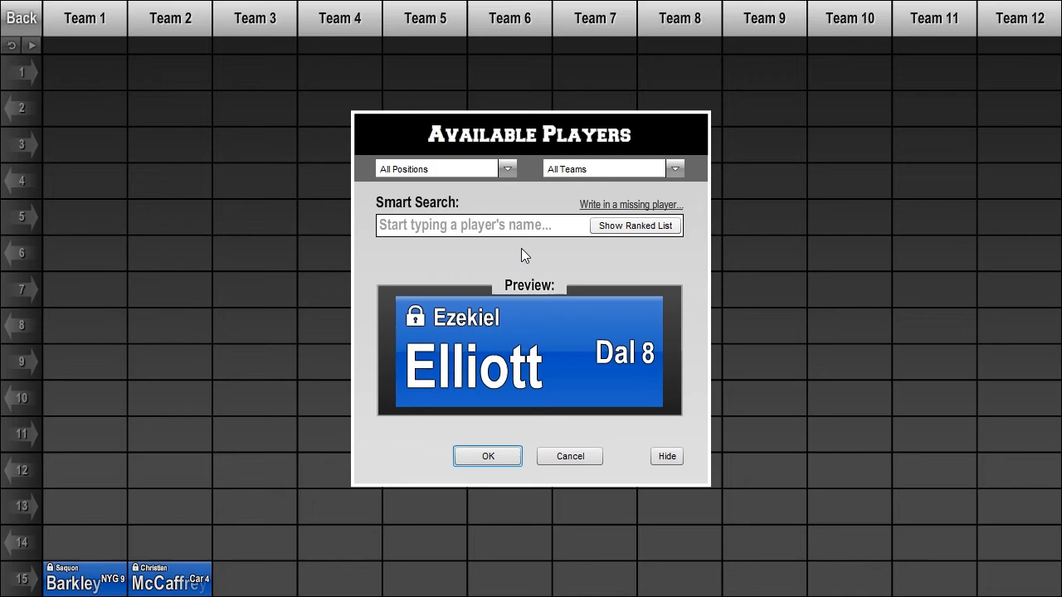
mouse_move(427, 343)
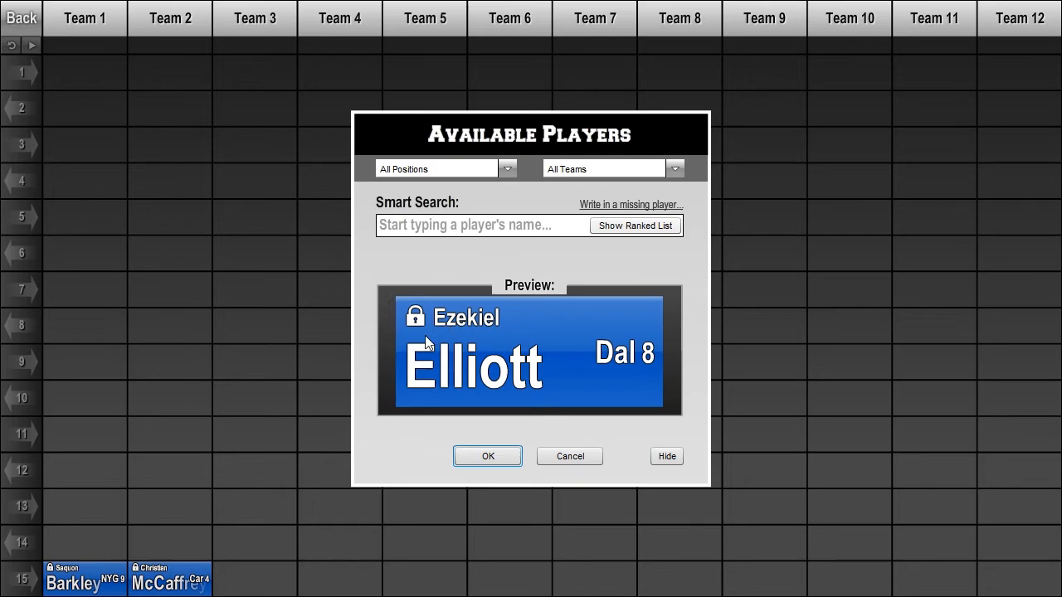
click(488, 456)
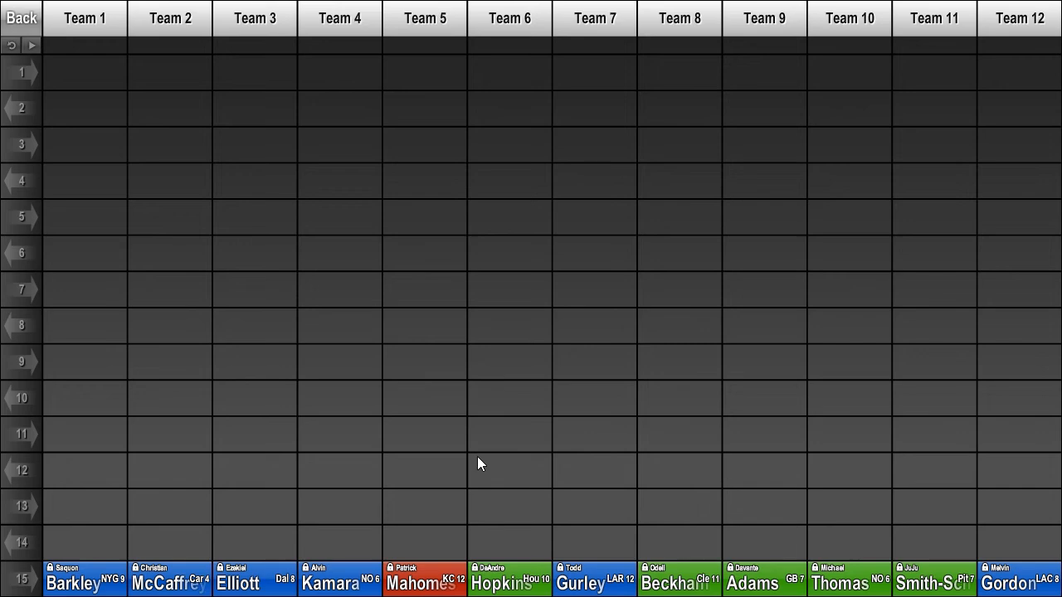
Go back from the draft board to the Keeper League settings page.
click(21, 17)
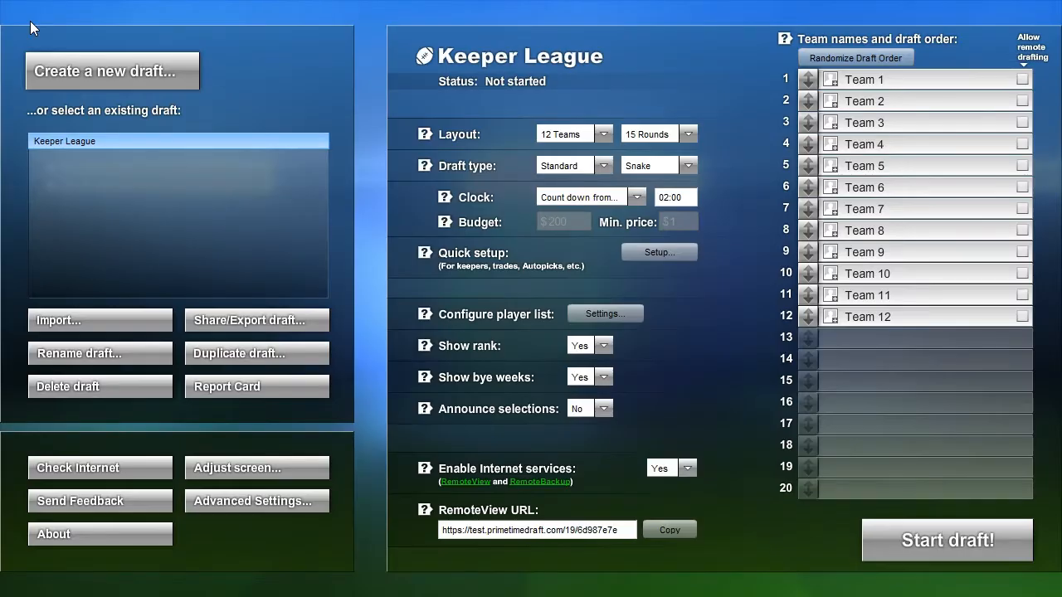
mouse_move(728, 72)
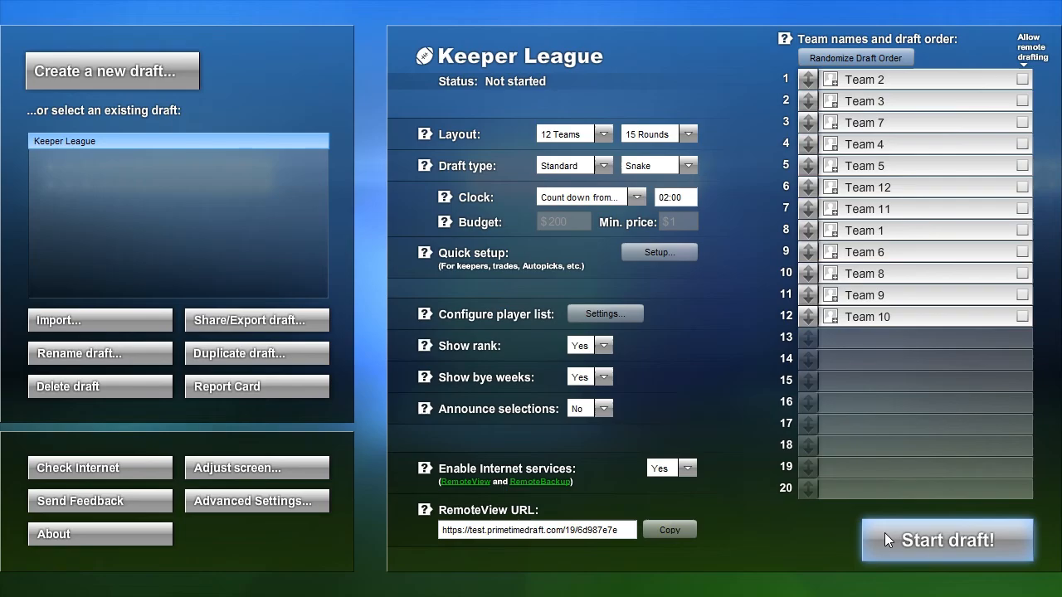
Start the Keeper League draft and dismiss the Let's Get Started tips.
click(946, 539)
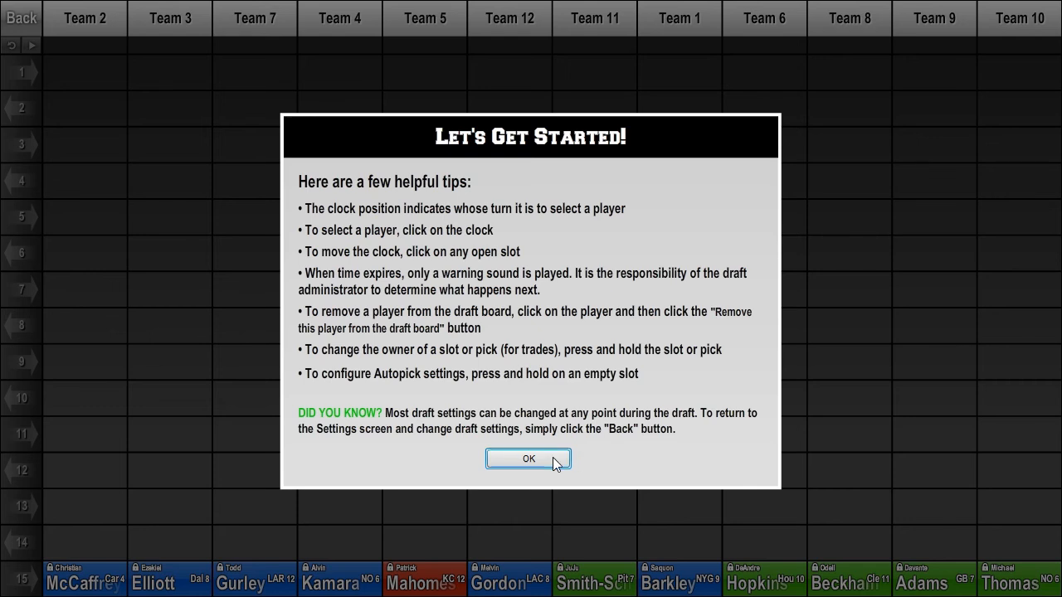
click(528, 459)
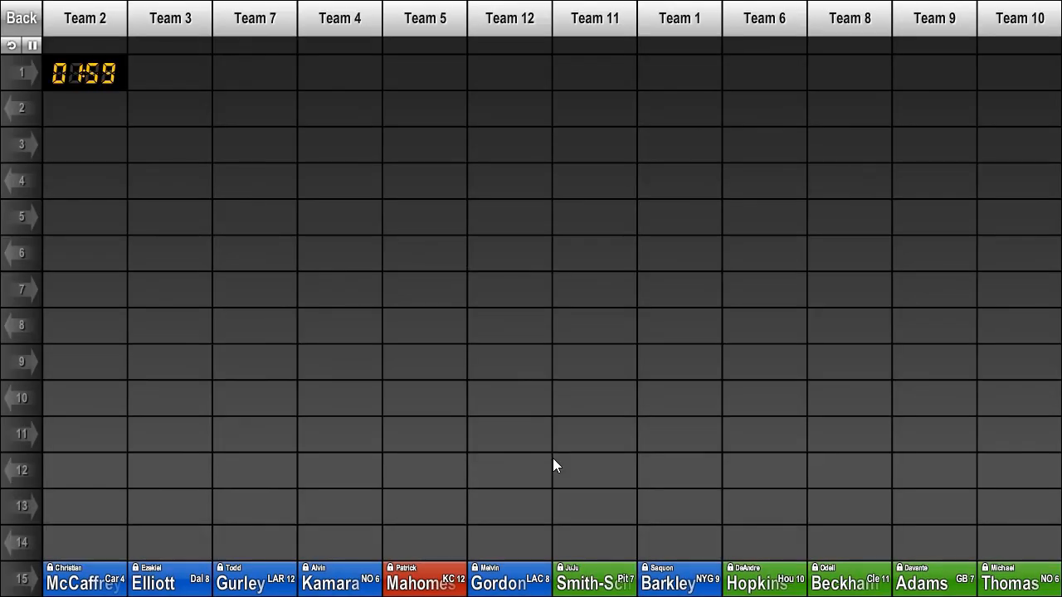